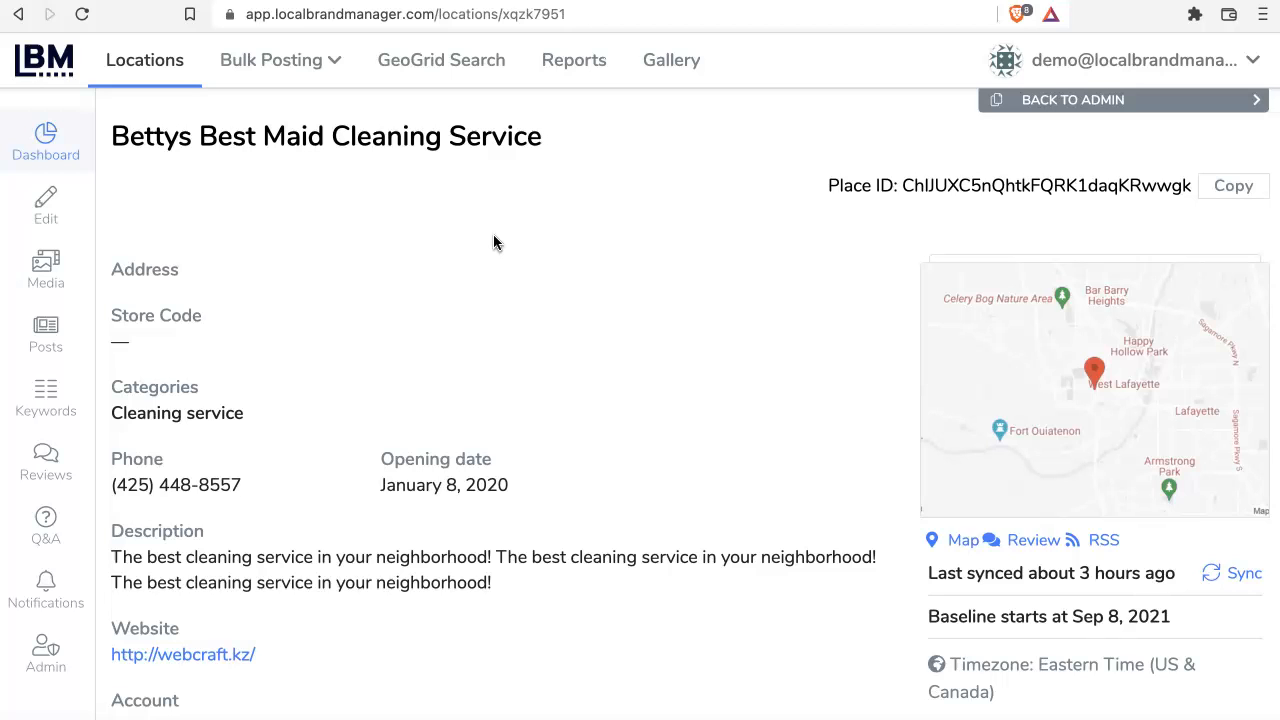
- Go to the Reviews page for the Bettys Best Maid Cleaning Service location
click(44, 460)
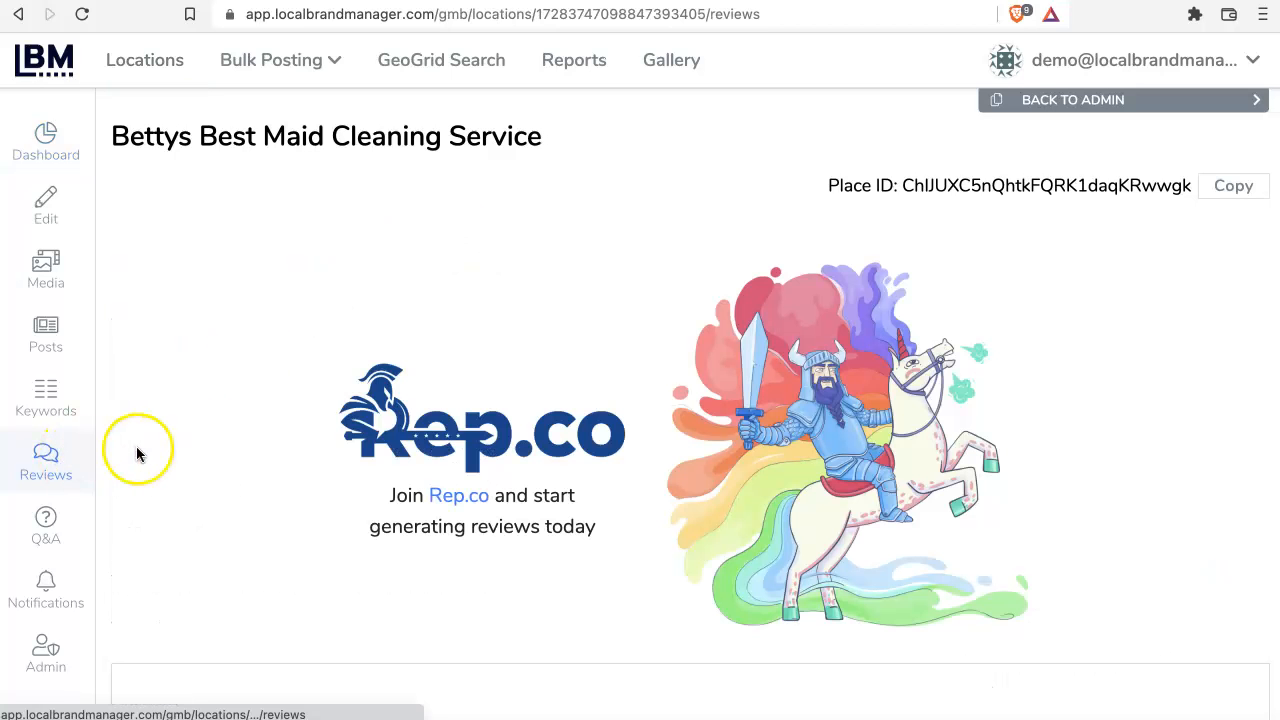
mouse_move(228, 444)
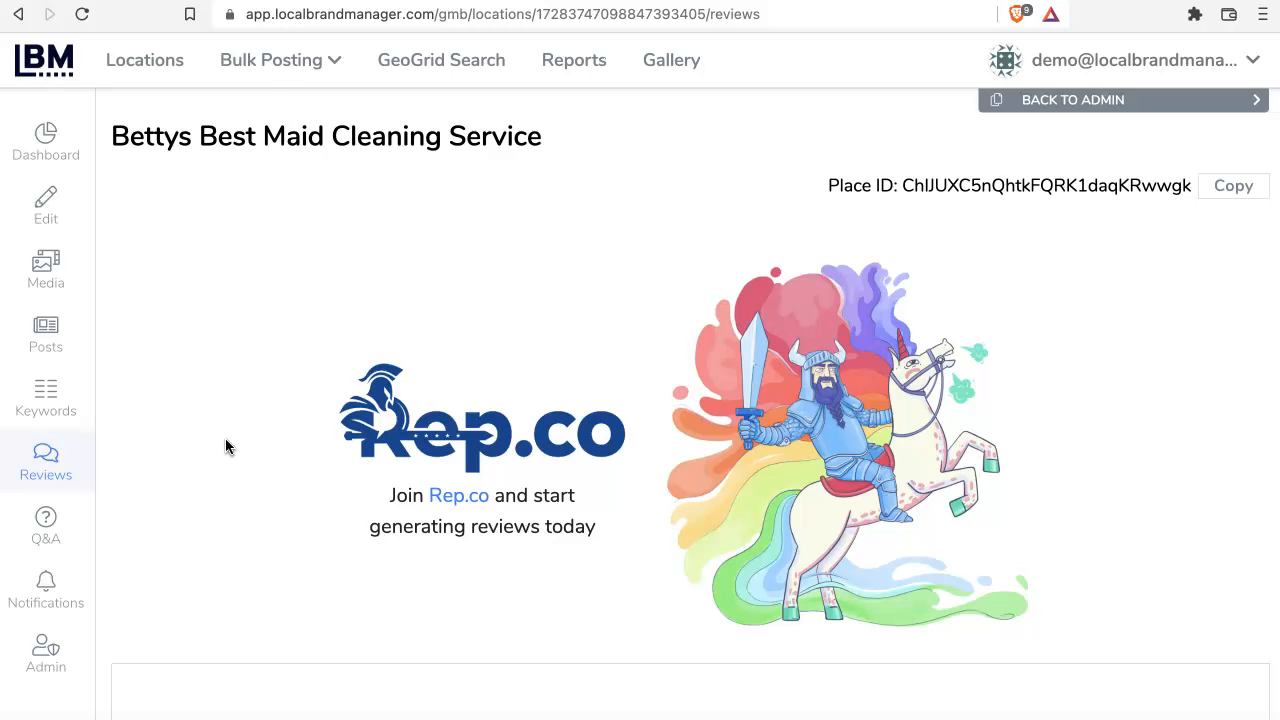
- Scroll past the Rep.co banner to the notice that no reviews exist yet
scroll(down, 3)
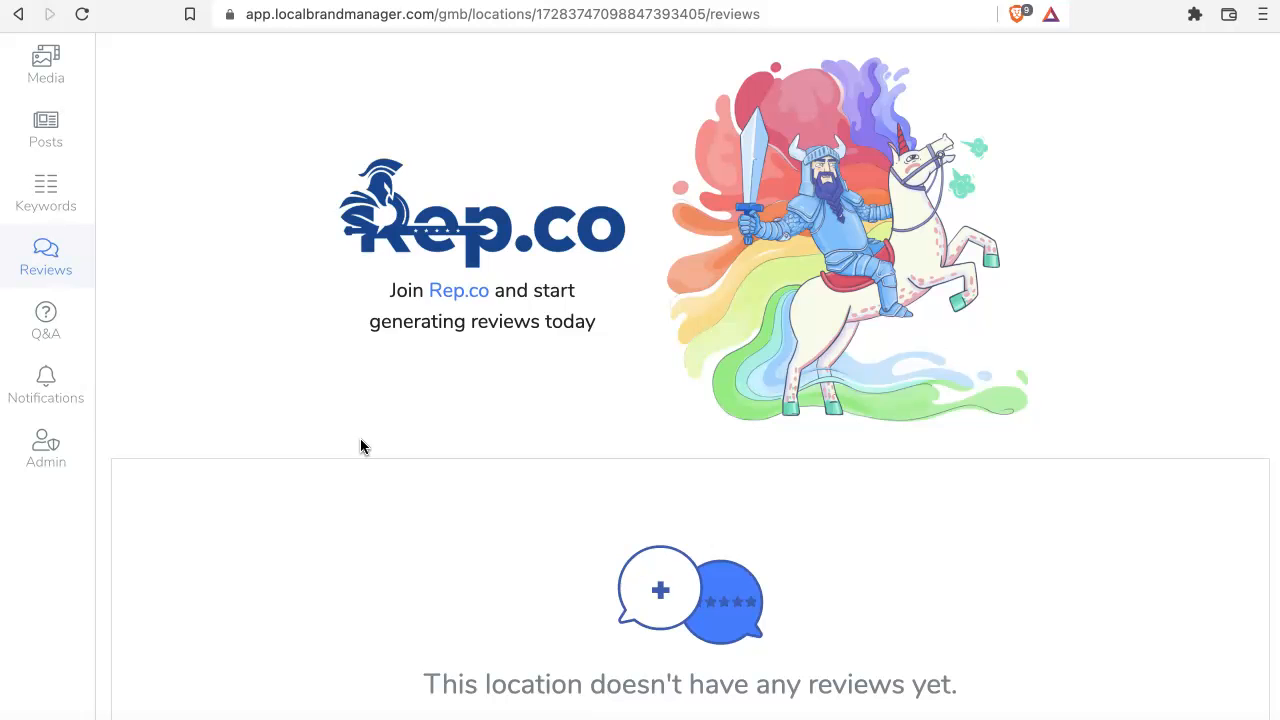
scroll(down, 3)
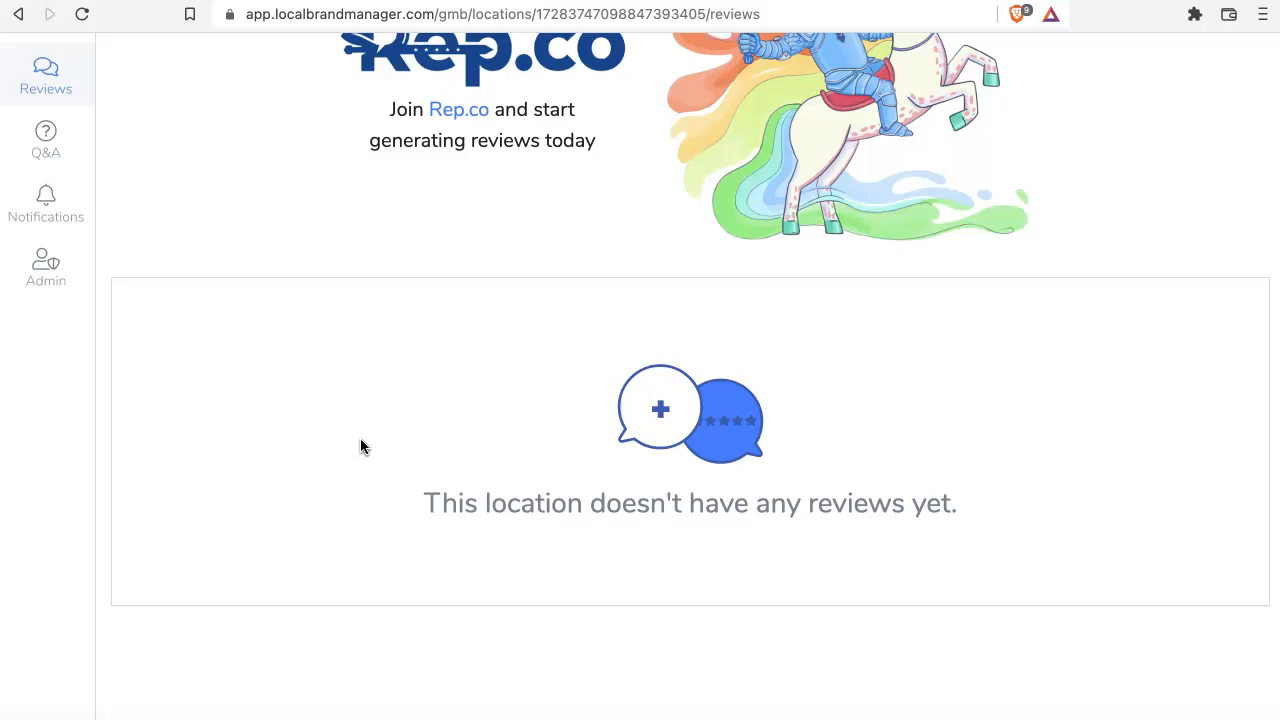
mouse_move(184, 132)
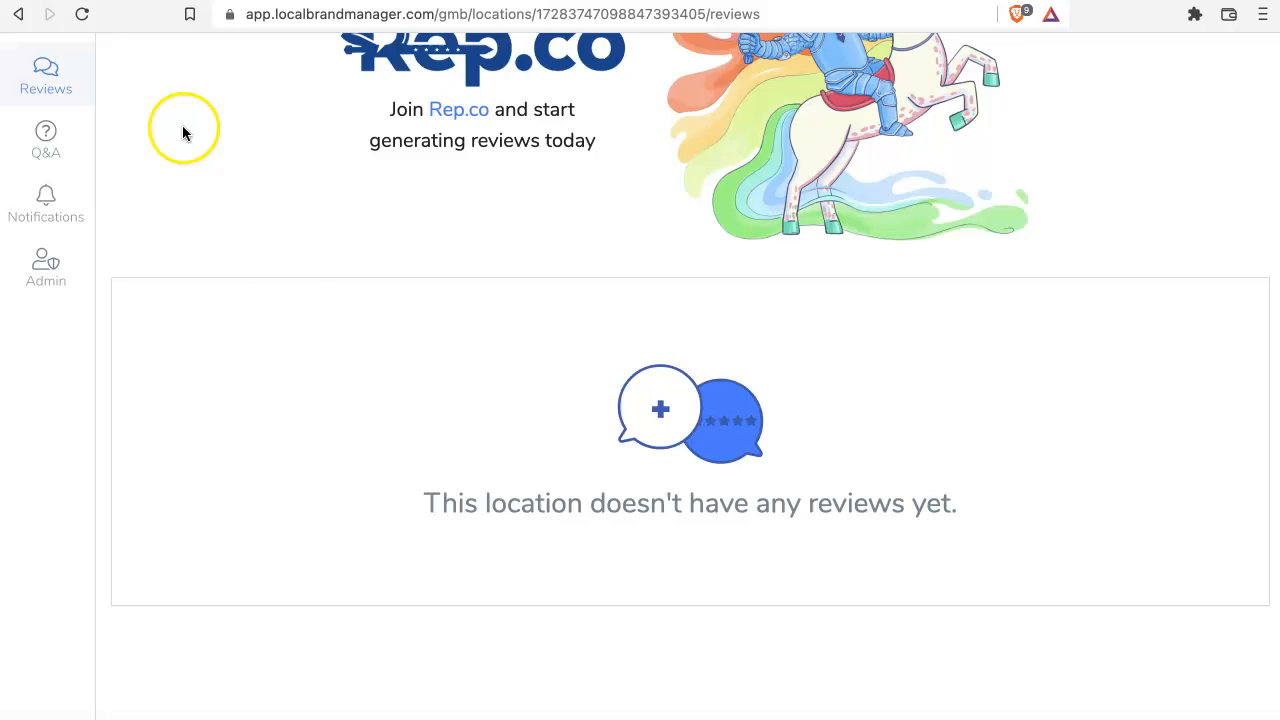